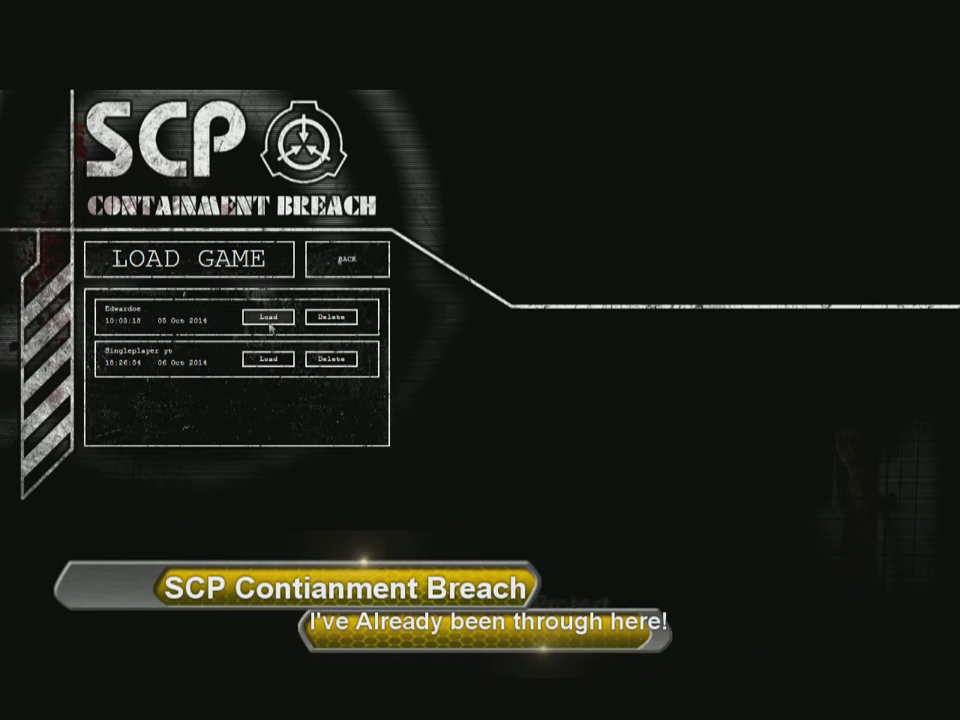
{"action": "mouse_move", "coordinate": [276, 362]}
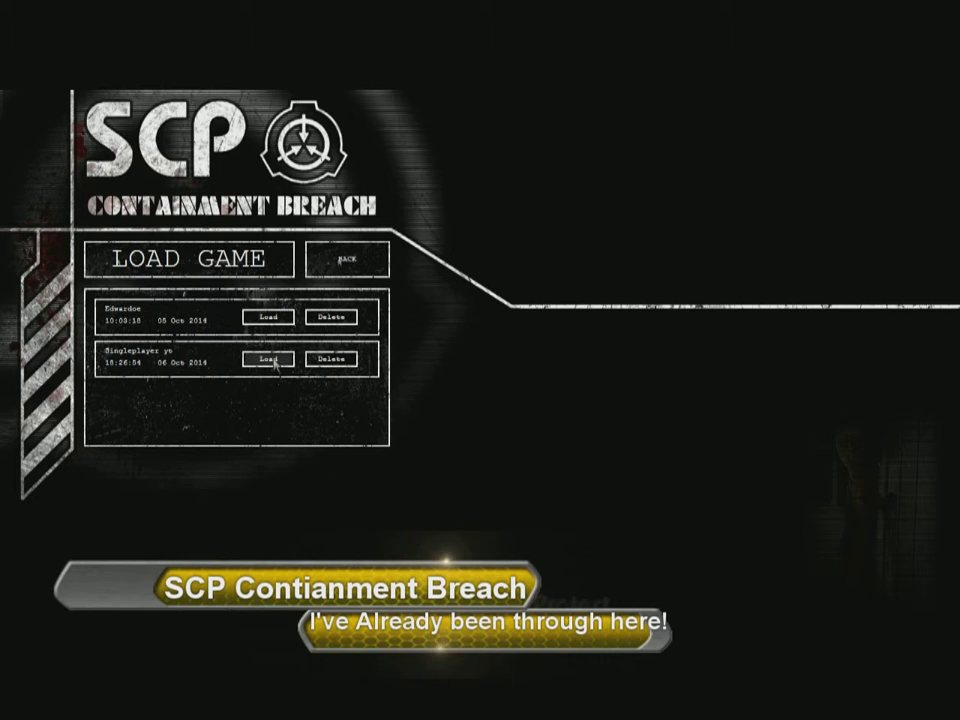
- Load the save, view the S-NAV navigator map, then put it away before heading down the hallway
{"action": "left_click", "coordinate": [266, 360]}
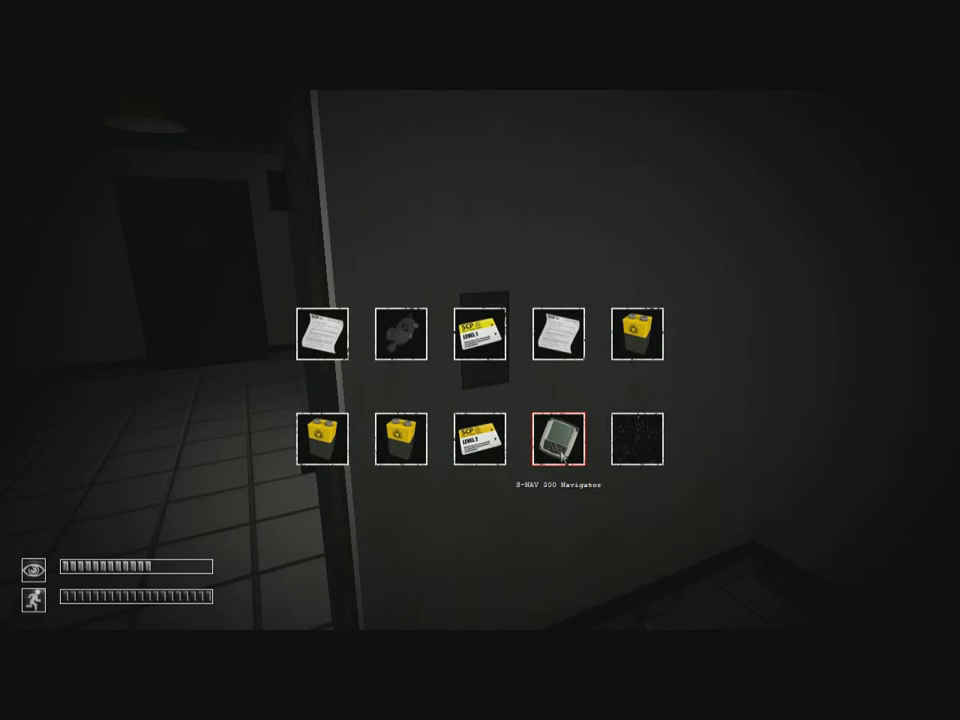
{"action": "left_click", "coordinate": [560, 440]}
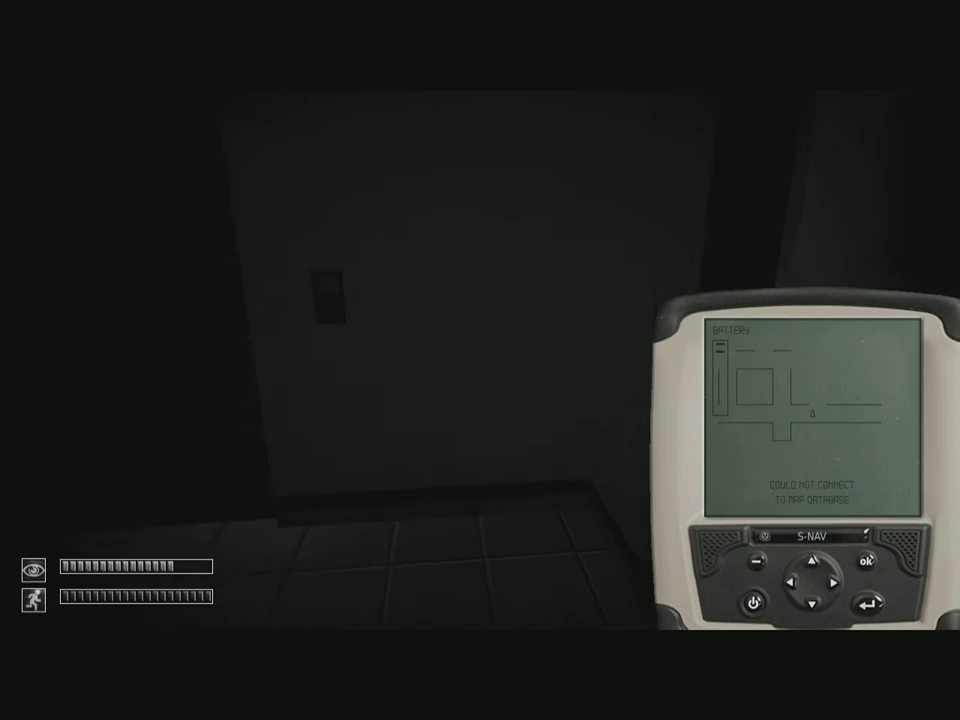
{"action": "mouse_move", "coordinate": [480, 360]}
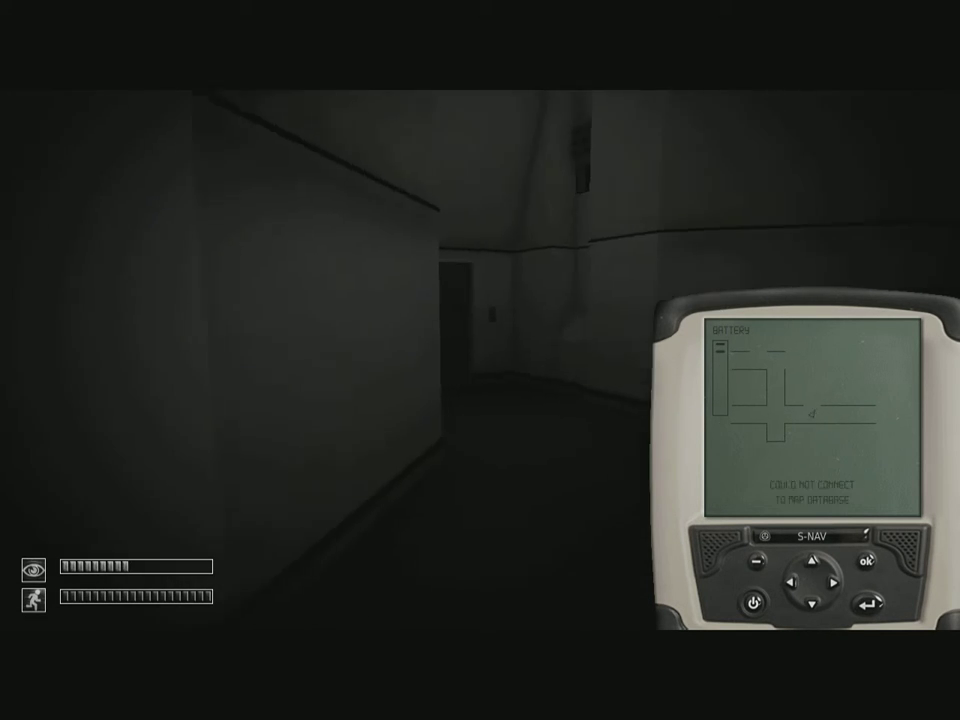
{"action": "key", "text": "tab"}
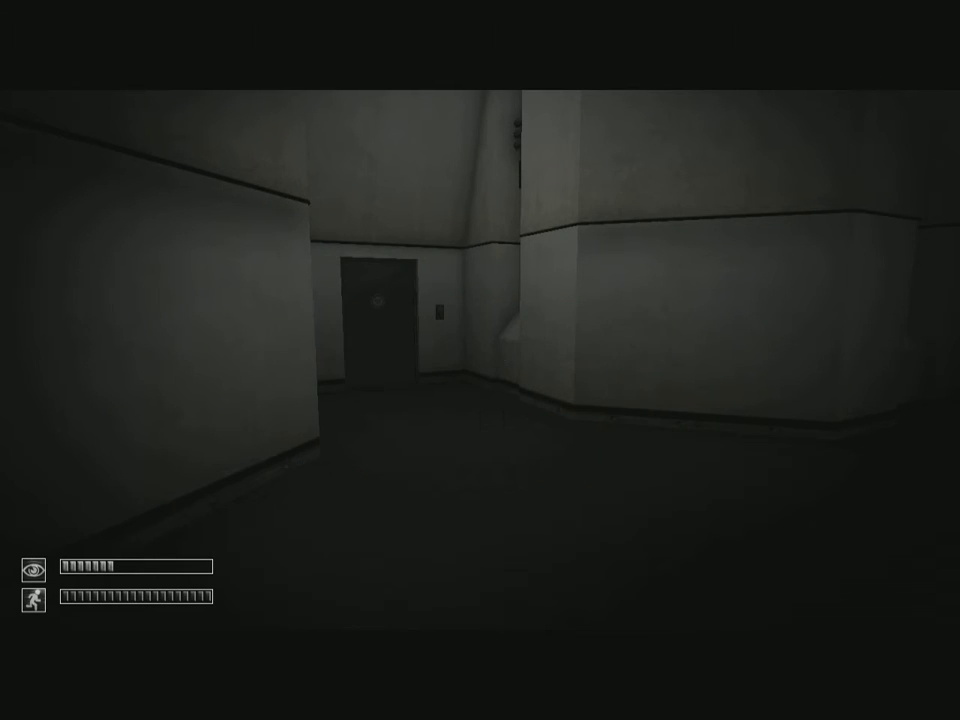
{"action": "key", "text": "tab"}
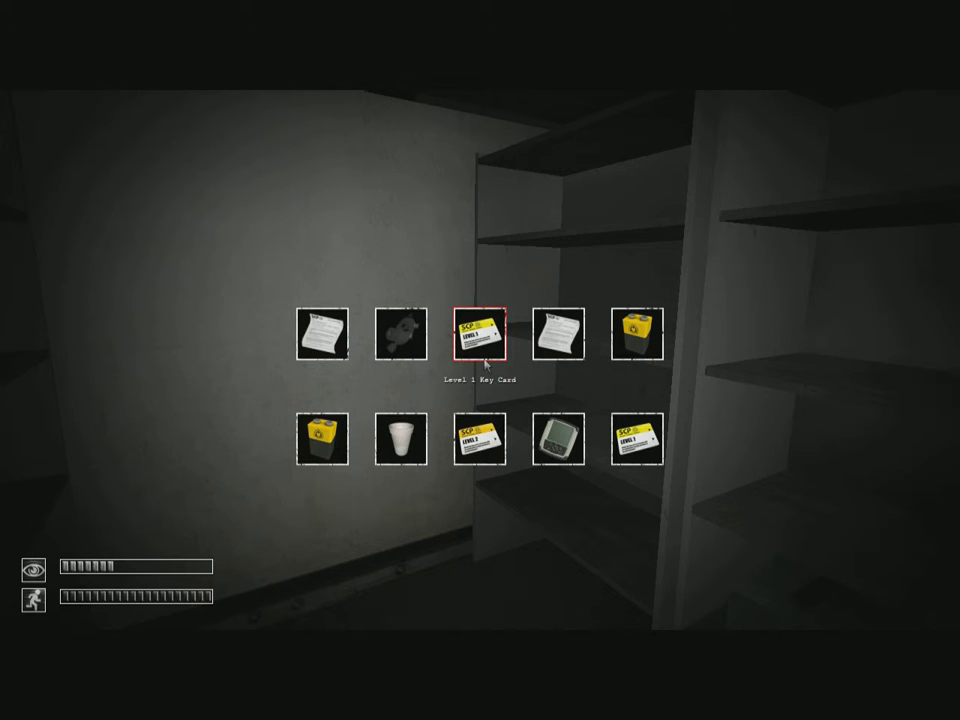
{"action": "mouse_move", "coordinate": [400, 440]}
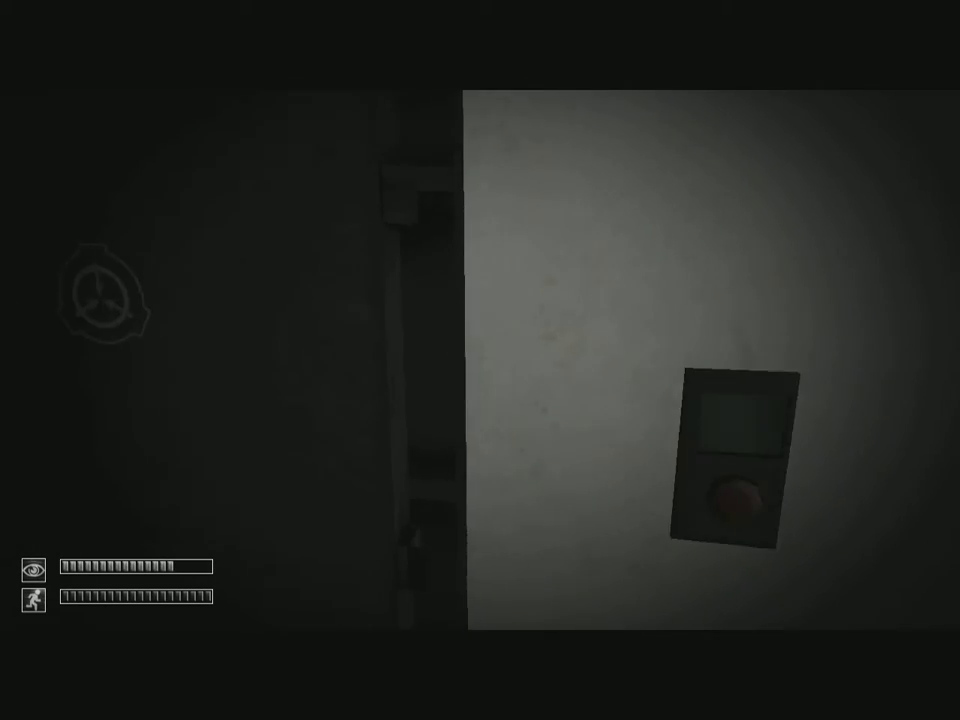
{"action": "mouse_move", "coordinate": [480, 360]}
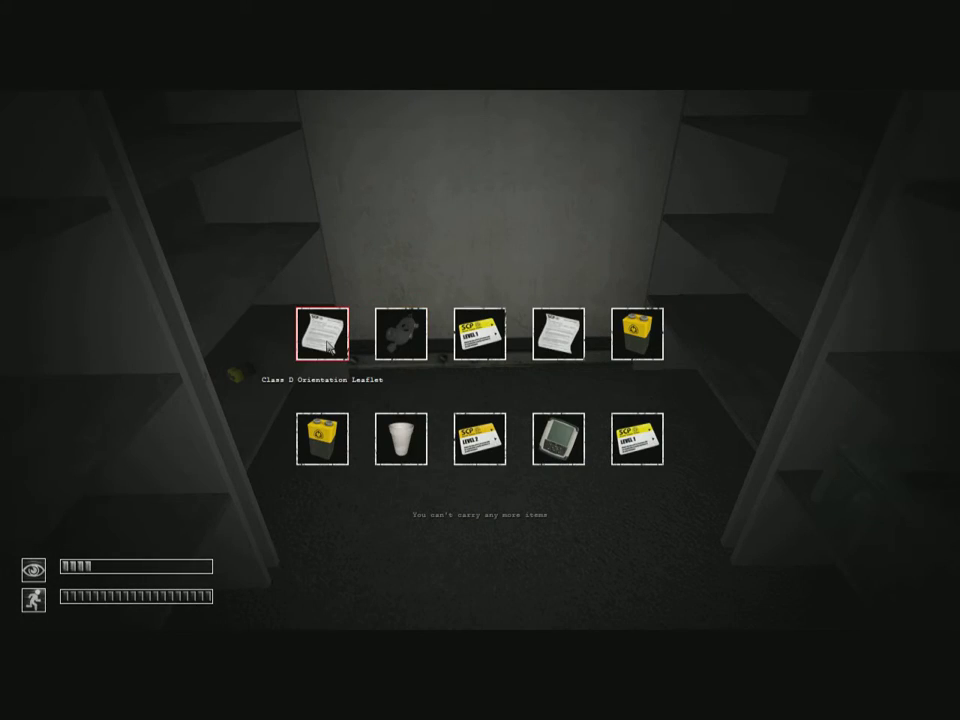
{"action": "mouse_move", "coordinate": [478, 336]}
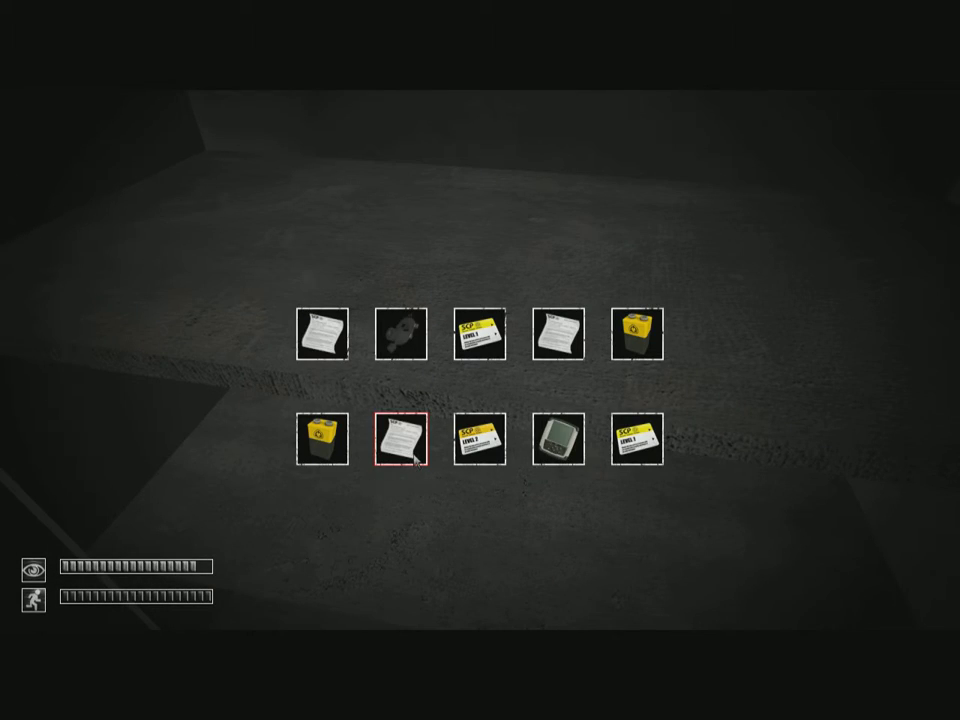
- Use an item from the inventory before facing the door's keycard reader
{"action": "left_click", "coordinate": [400, 440]}
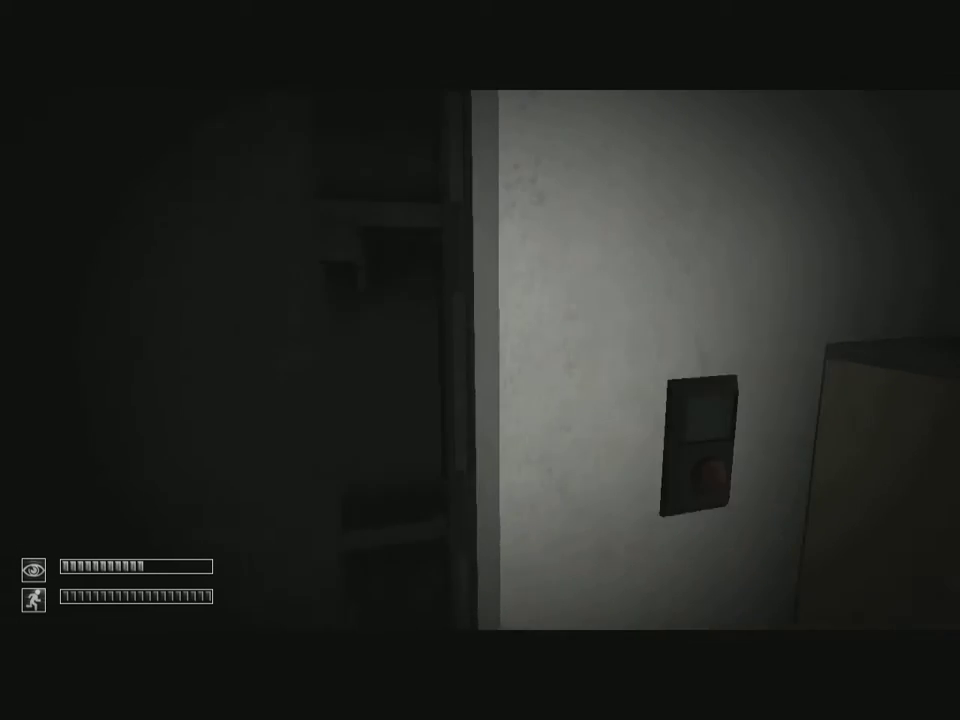
- Equip the S-NAV 300 Navigator from the inventory beside the keycard door
{"action": "key", "text": "tab"}
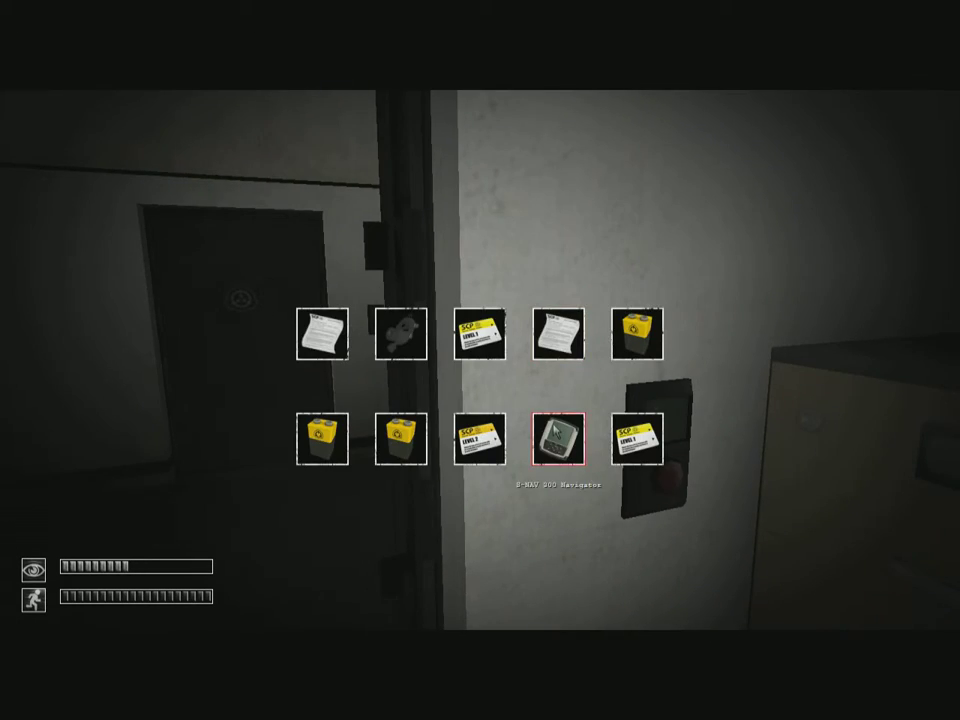
{"action": "left_click", "coordinate": [556, 440]}
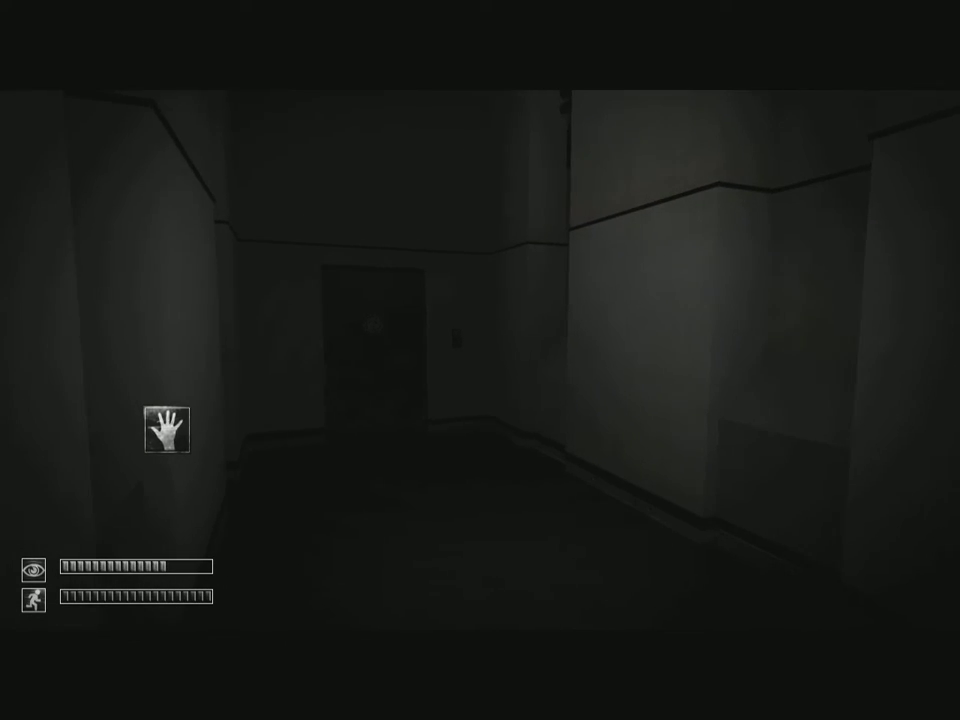
{"action": "key", "text": "Escape"}
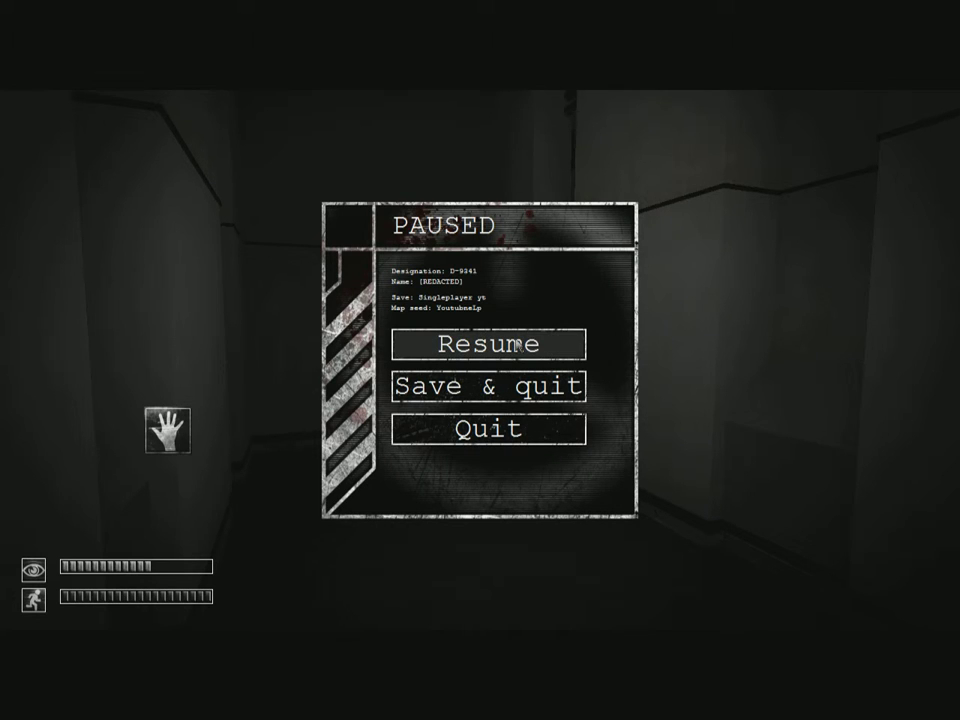
{"action": "left_click", "coordinate": [486, 344]}
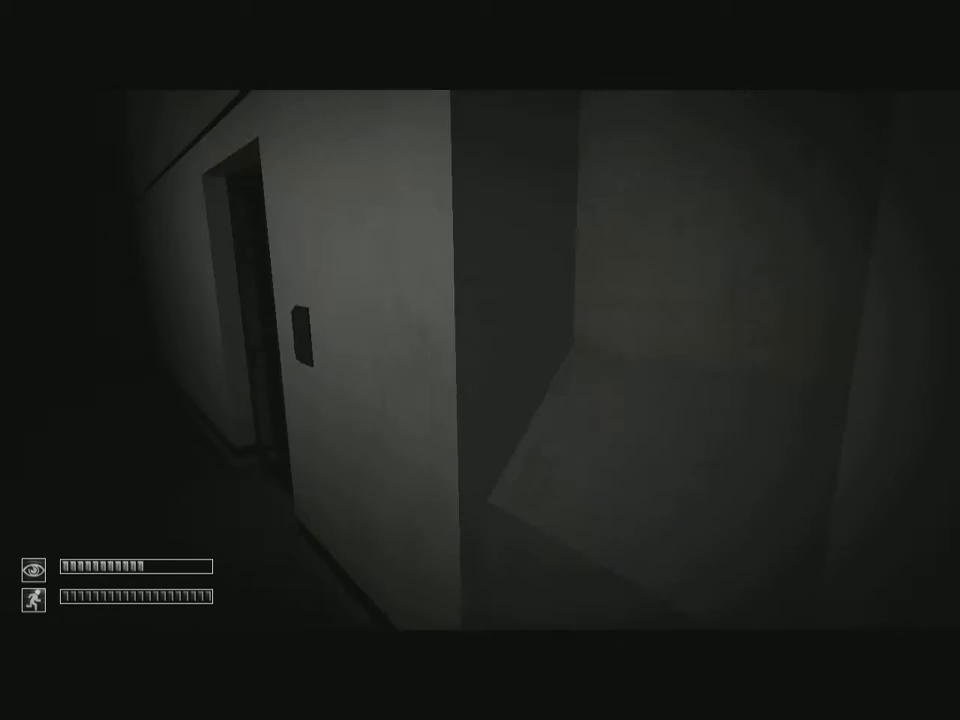
{"action": "mouse_move", "coordinate": [480, 360]}
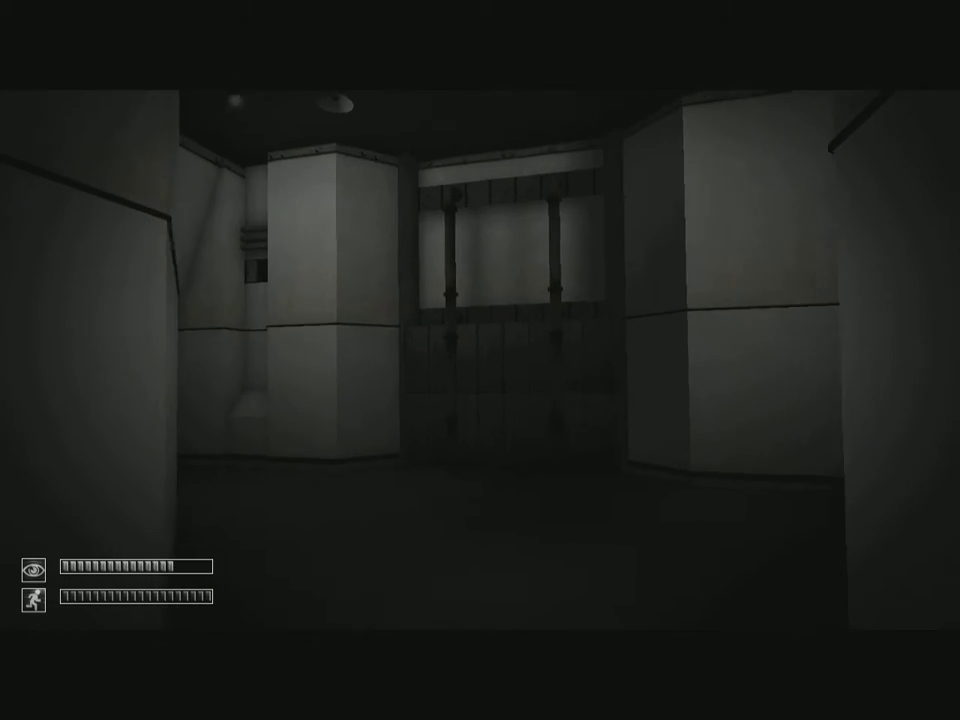
{"action": "mouse_move", "coordinate": [480, 360]}
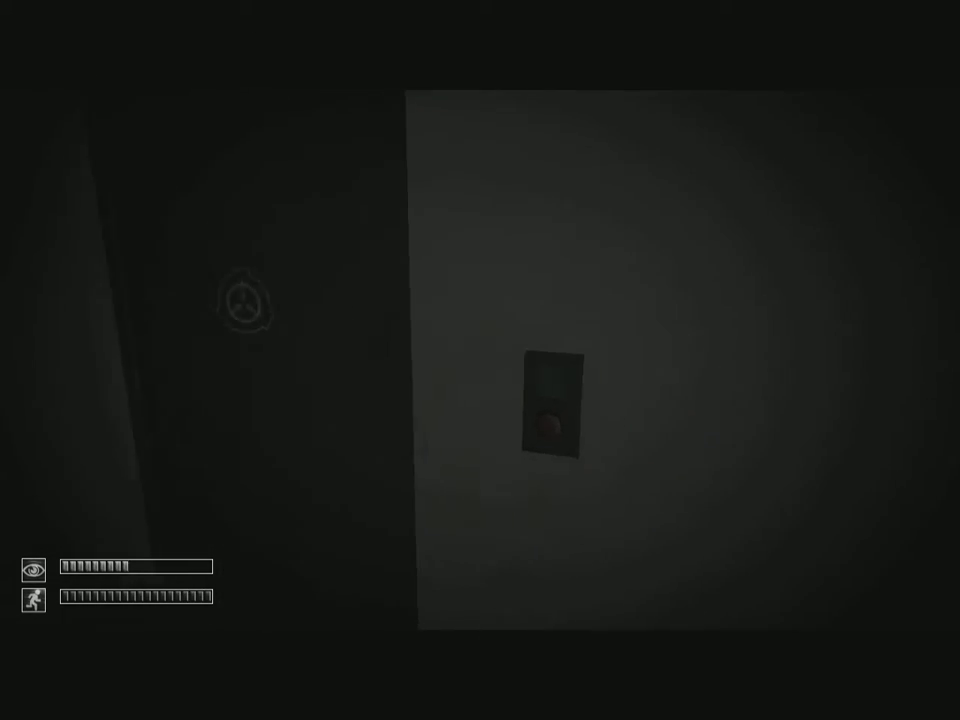
- Open the SCP-emblem door onto the tiled corridor
{"action": "left_click", "coordinate": [552, 412]}
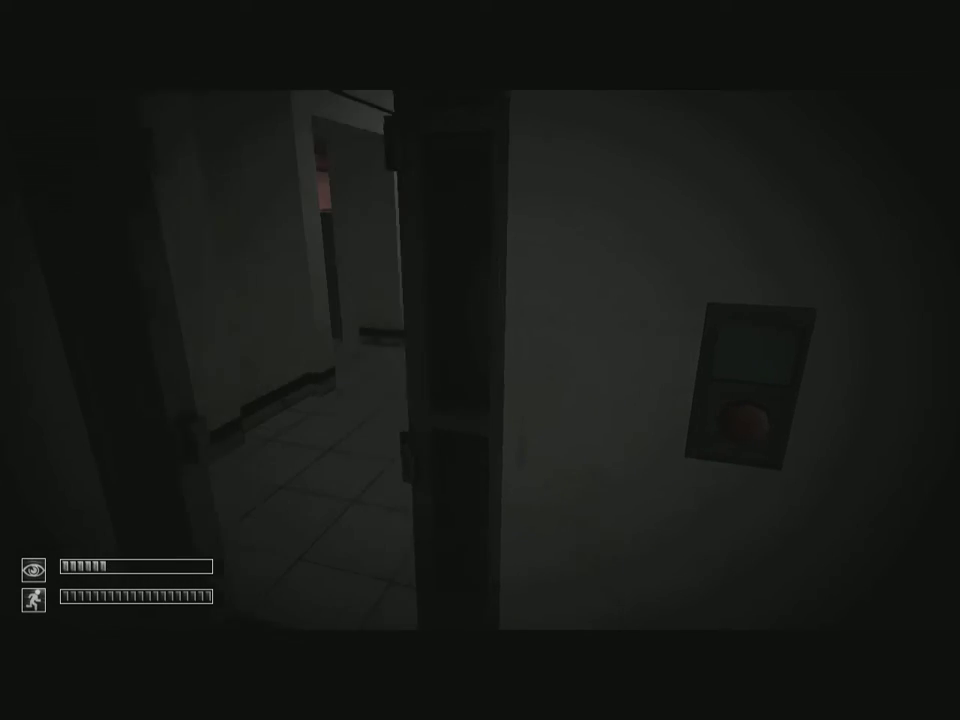
{"action": "mouse_move", "coordinate": [480, 360]}
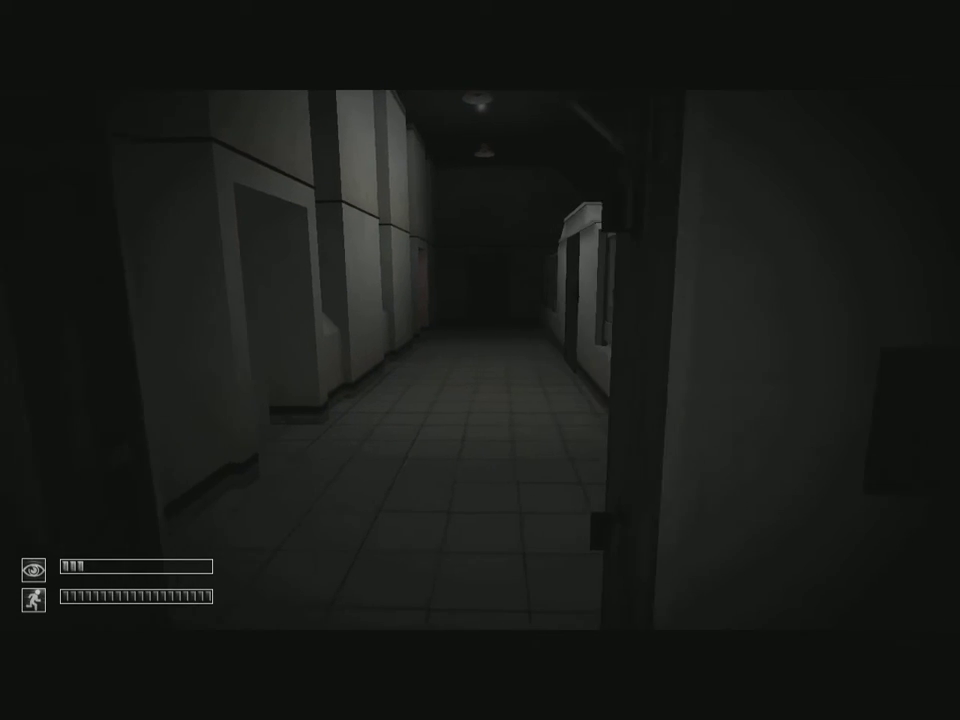
{"action": "mouse_move", "coordinate": [480, 360]}
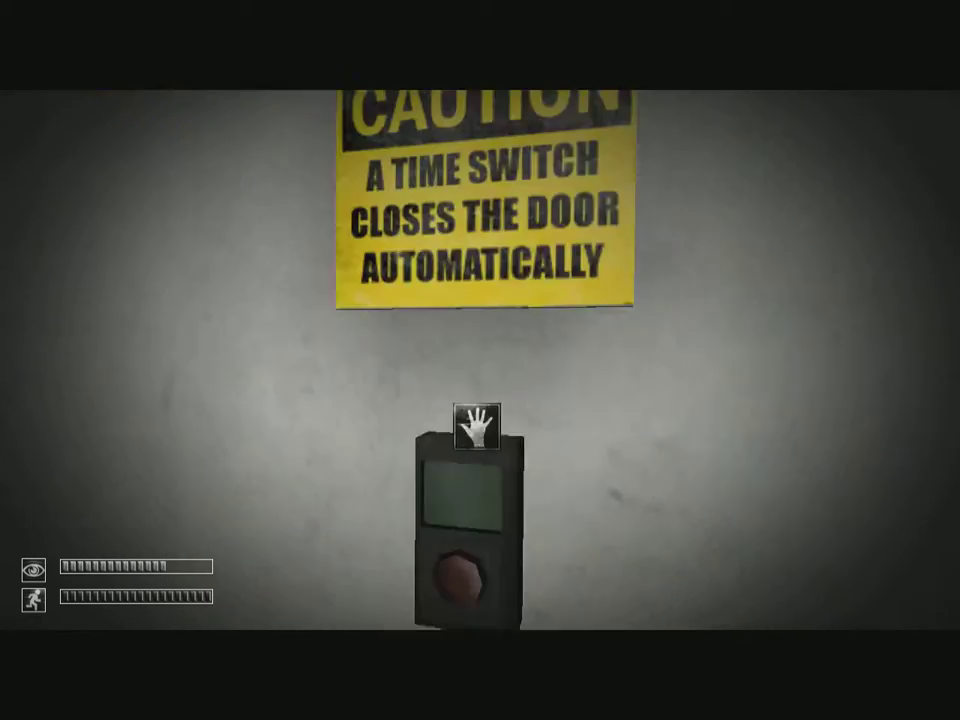
- Pause briefly and resume before continuing down the dark hallway
{"action": "key", "text": "Escape"}
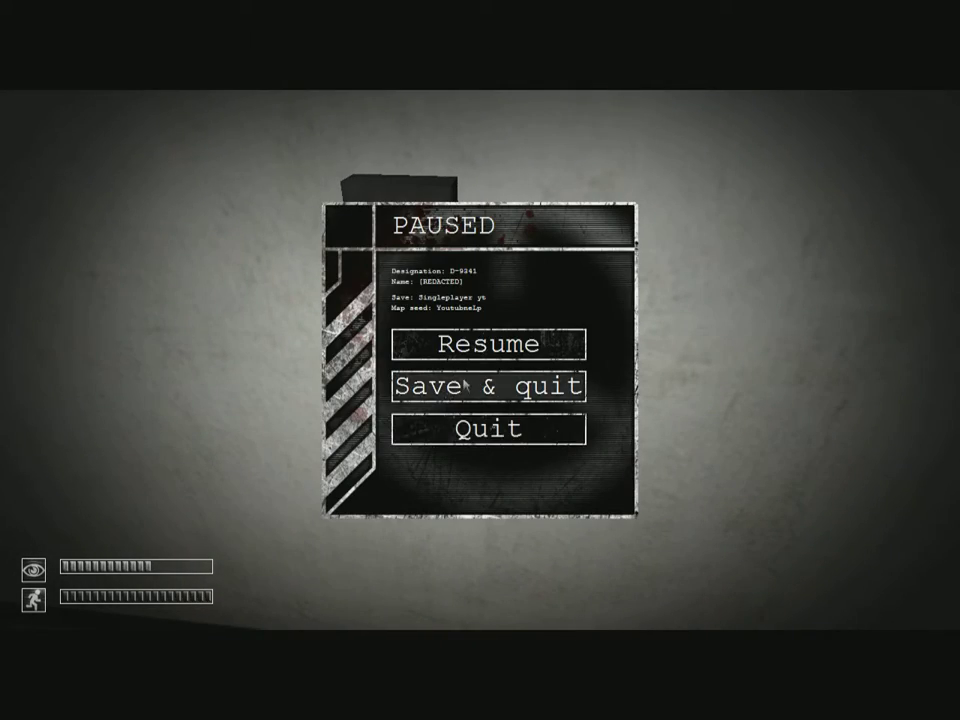
{"action": "left_click", "coordinate": [482, 344]}
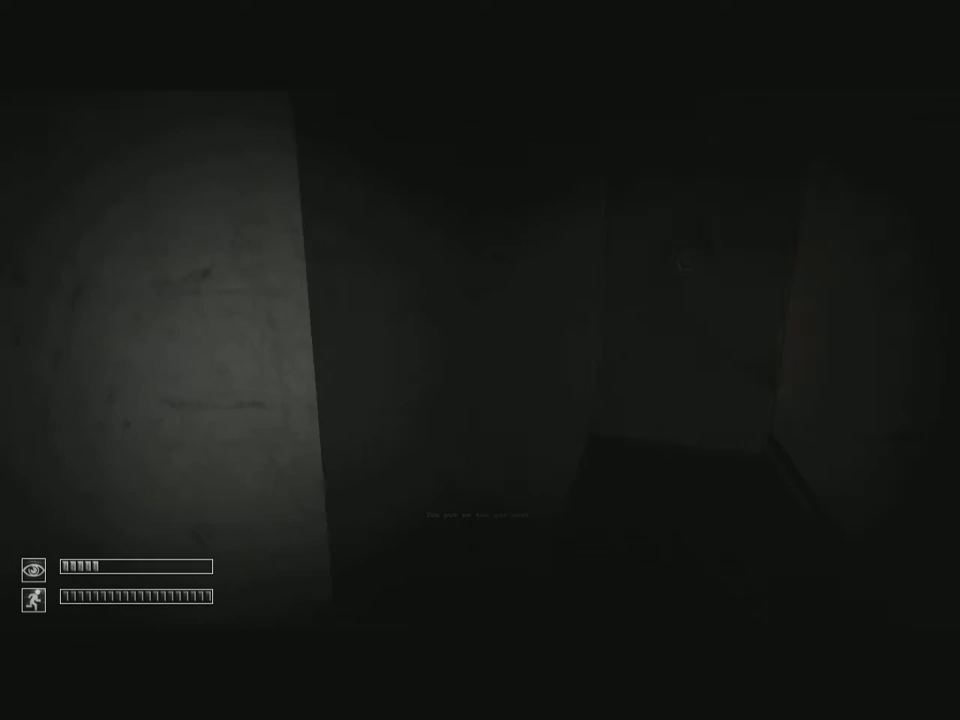
{"action": "mouse_move", "coordinate": [480, 360]}
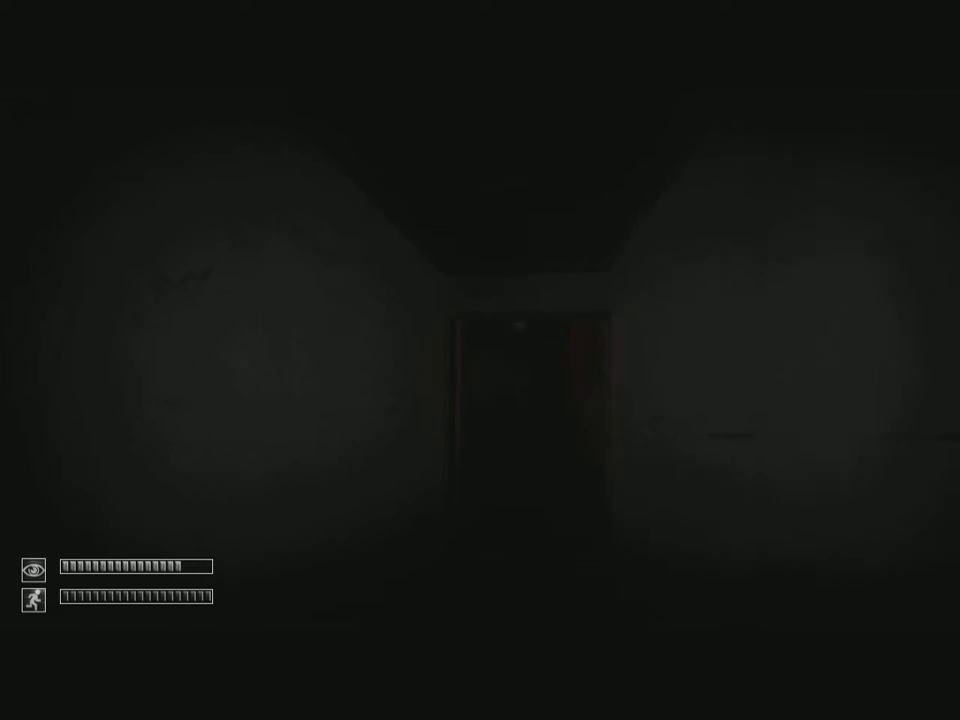
{"action": "mouse_move", "coordinate": [480, 360]}
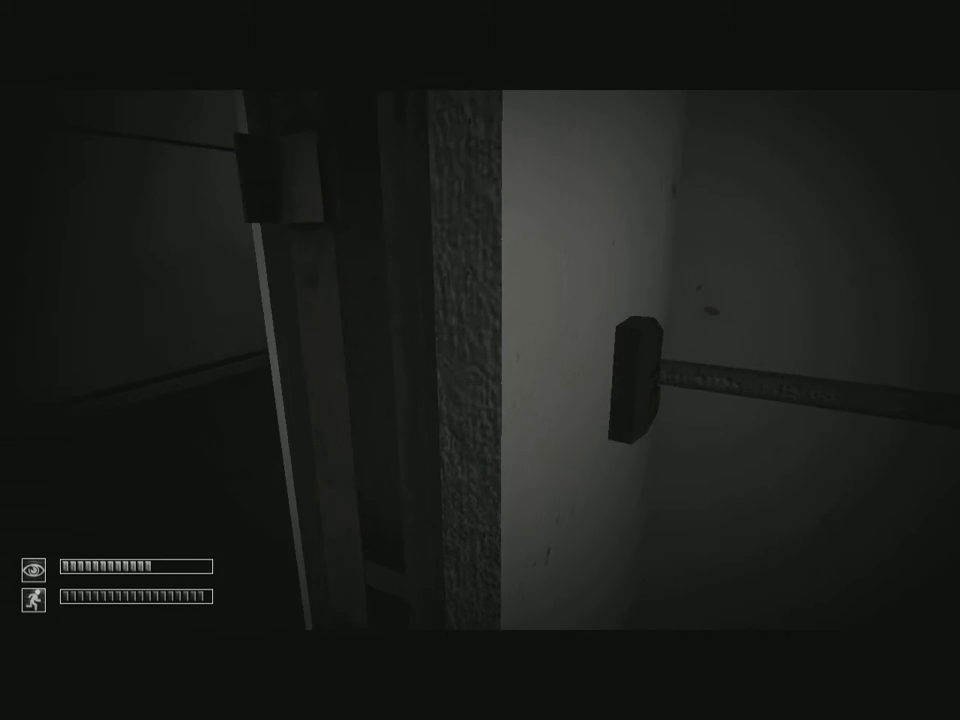
{"action": "left_click", "coordinate": [636, 384]}
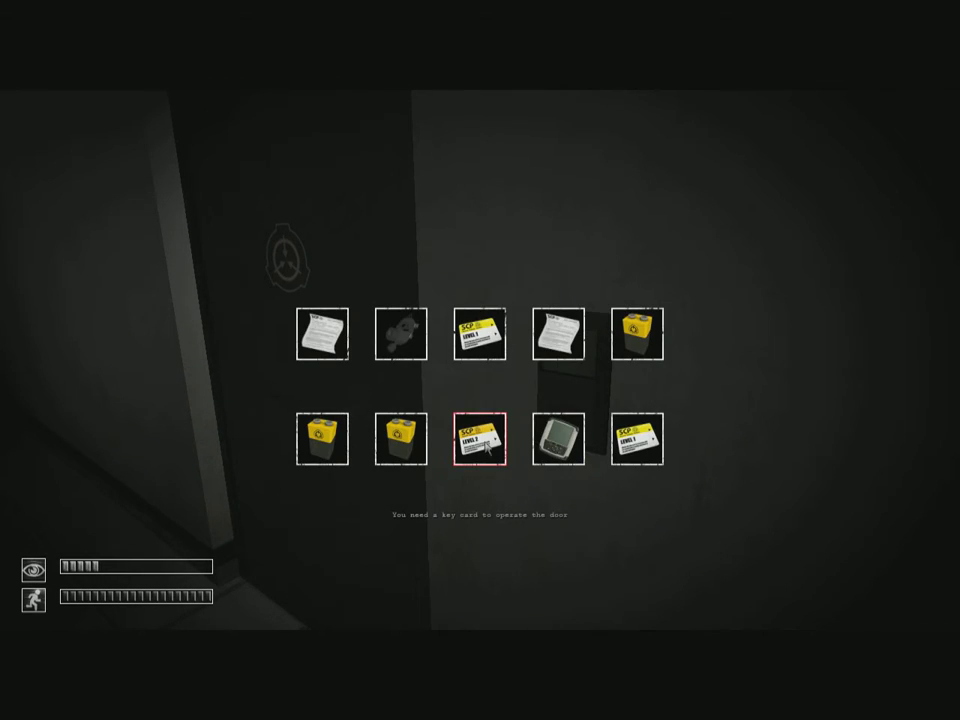
{"action": "left_click", "coordinate": [480, 438]}
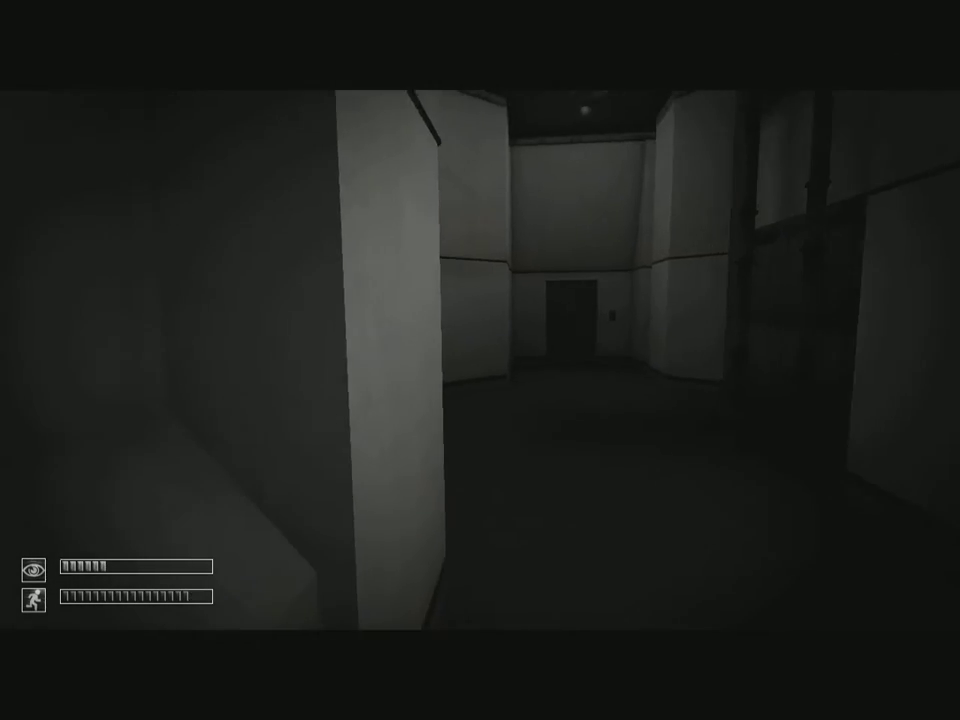
{"action": "mouse_move", "coordinate": [480, 360]}
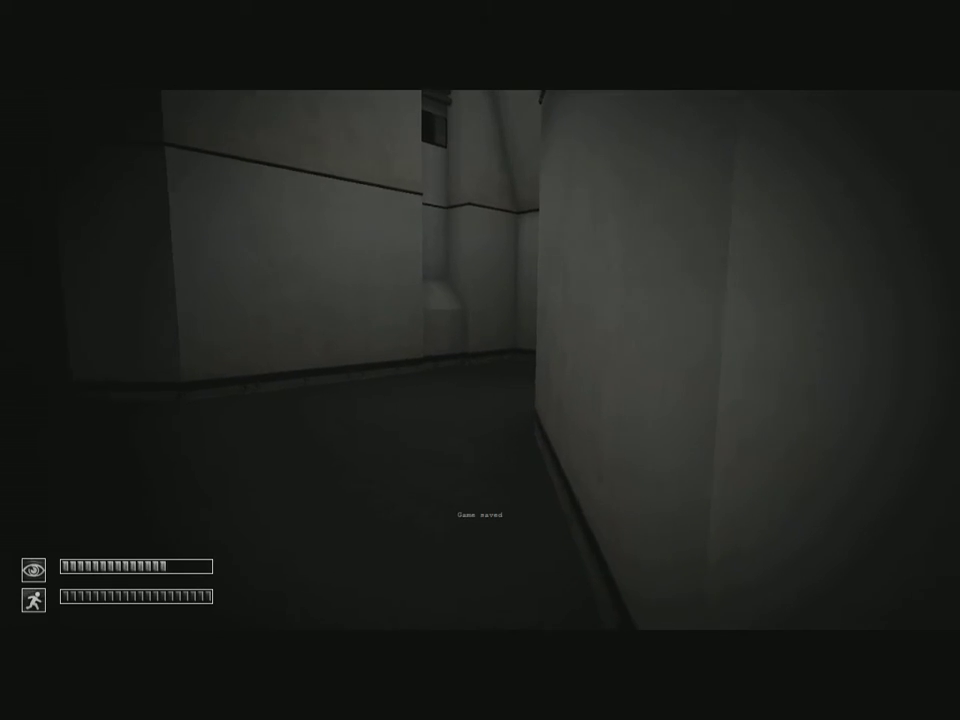
{"action": "mouse_move", "coordinate": [480, 360]}
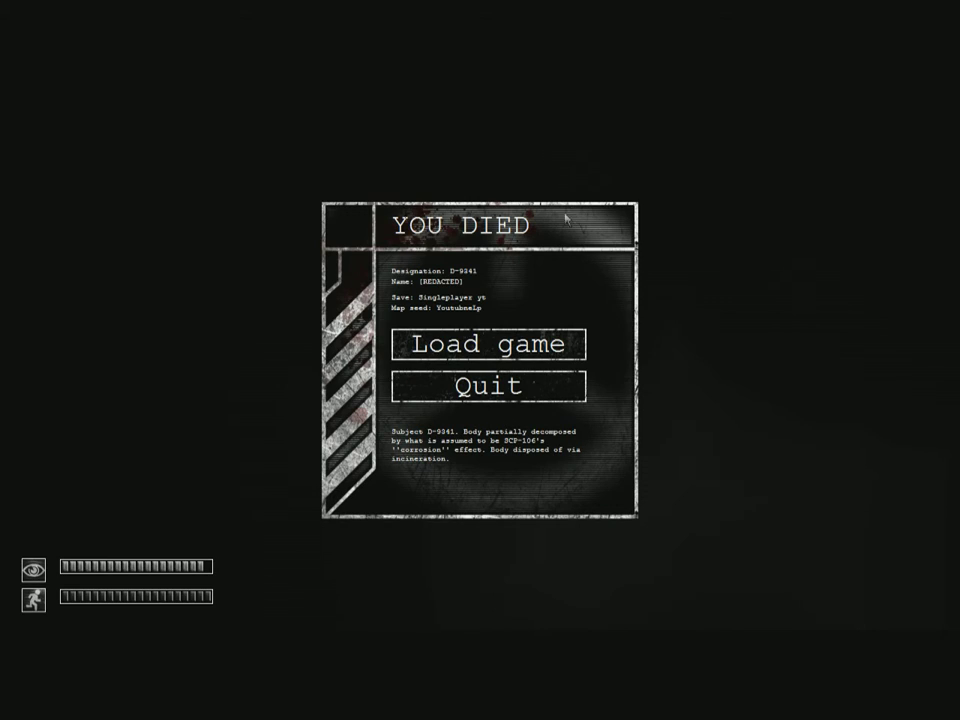
- Reload the saved game from the death screen
{"action": "left_click", "coordinate": [488, 344]}
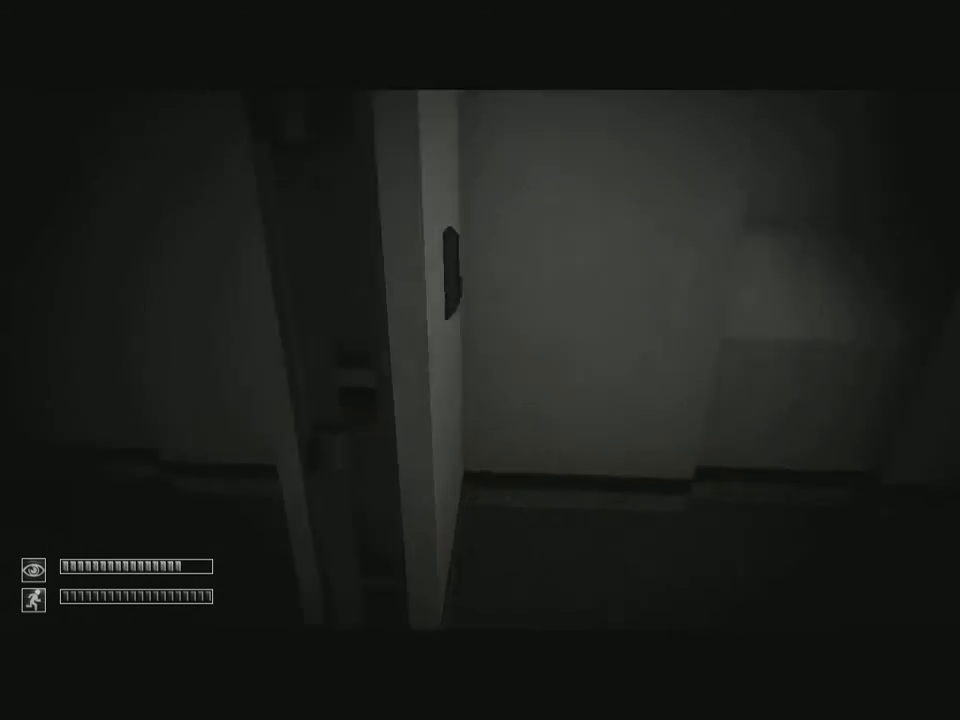
{"action": "mouse_move", "coordinate": [480, 360]}
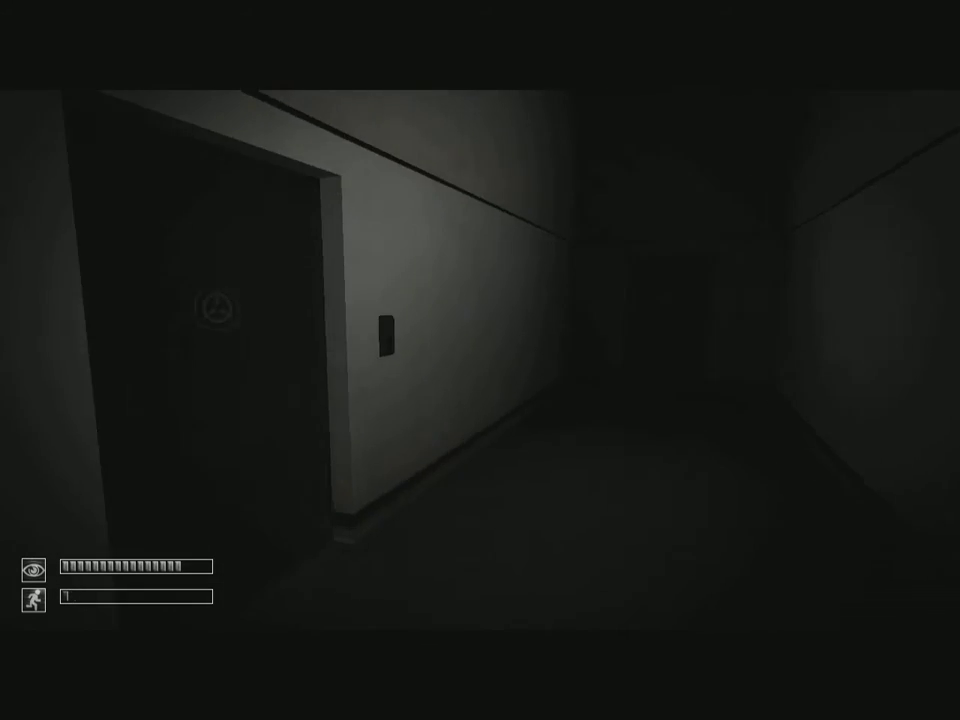
{"action": "mouse_move", "coordinate": [480, 360]}
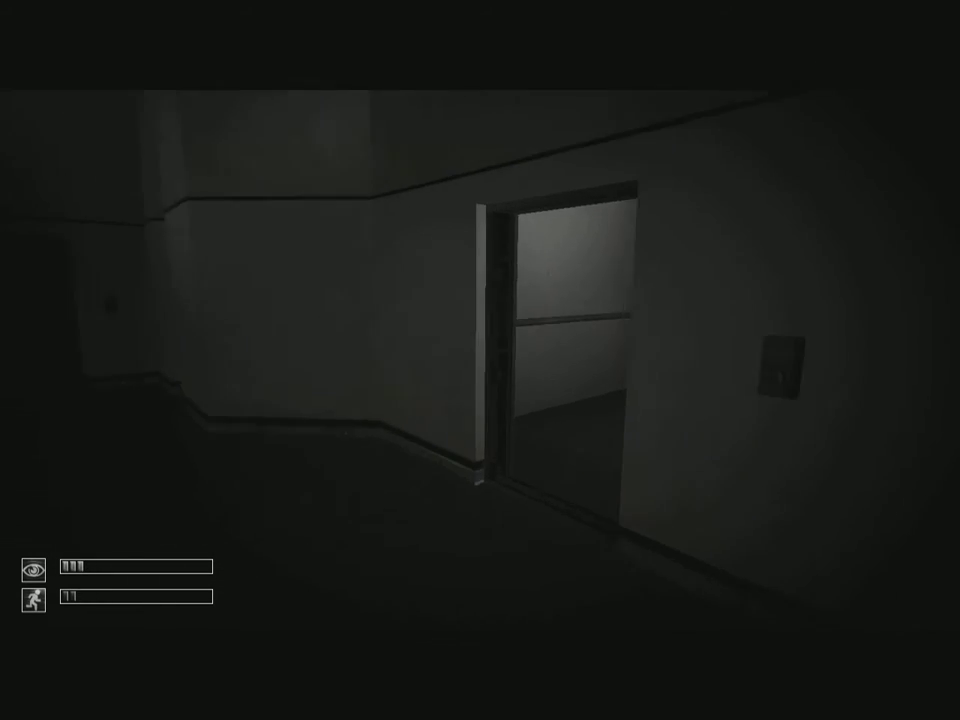
{"action": "left_click", "coordinate": [784, 368]}
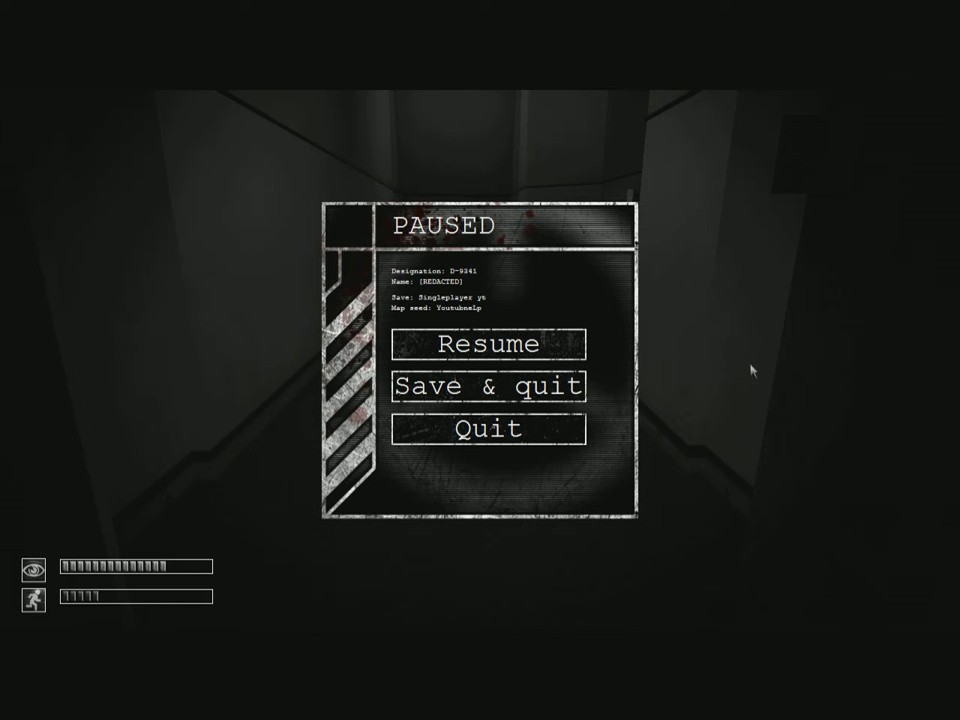
{"action": "left_click", "coordinate": [486, 344]}
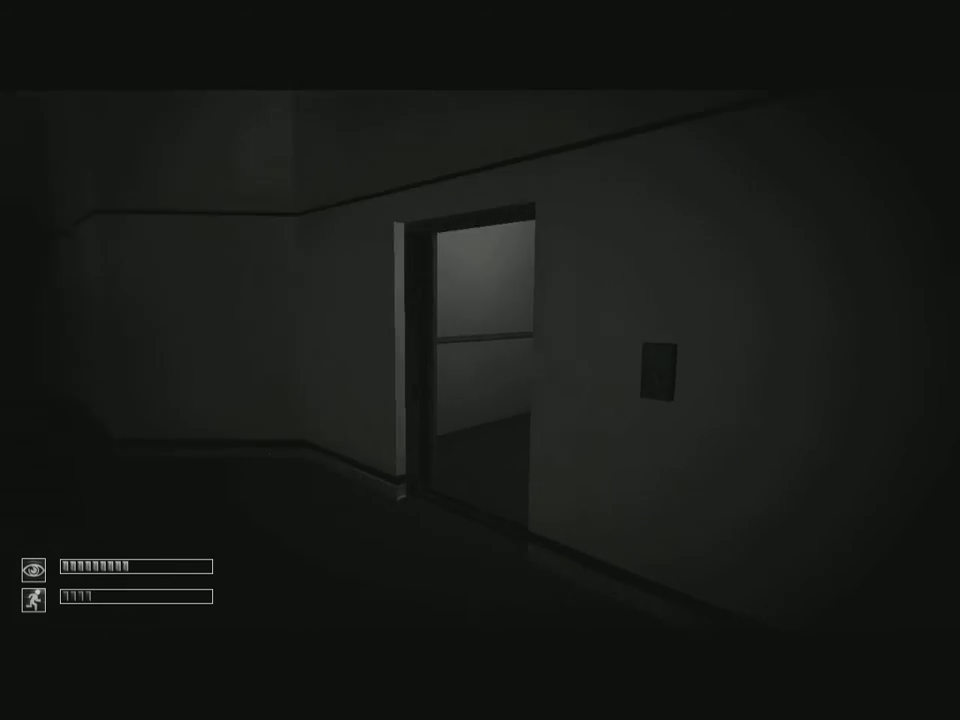
{"action": "left_click", "coordinate": [548, 388]}
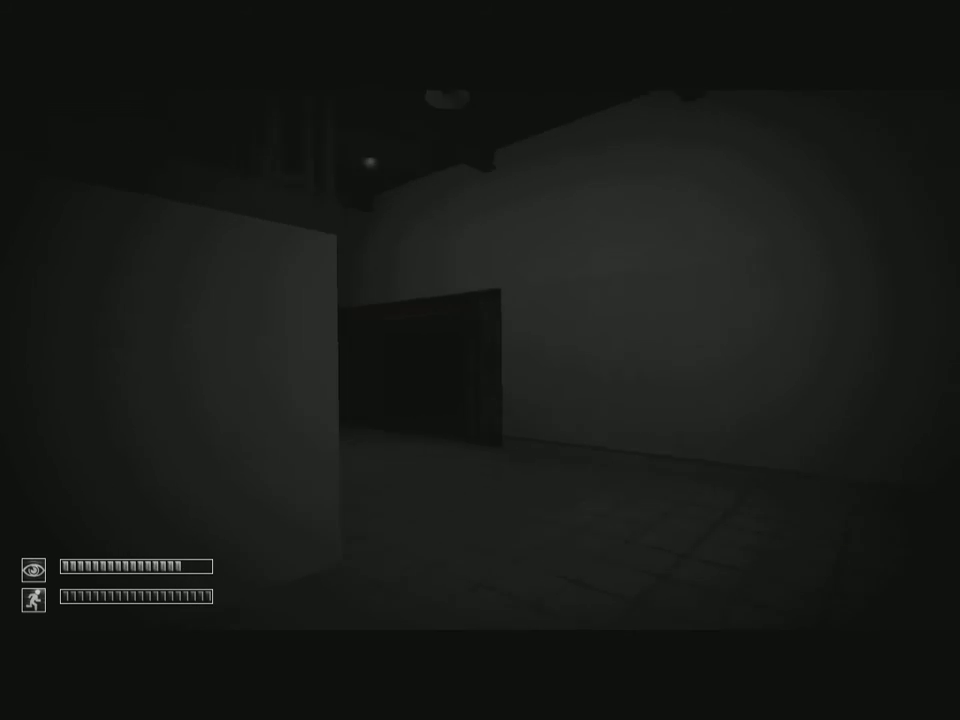
{"action": "mouse_move", "coordinate": [480, 360]}
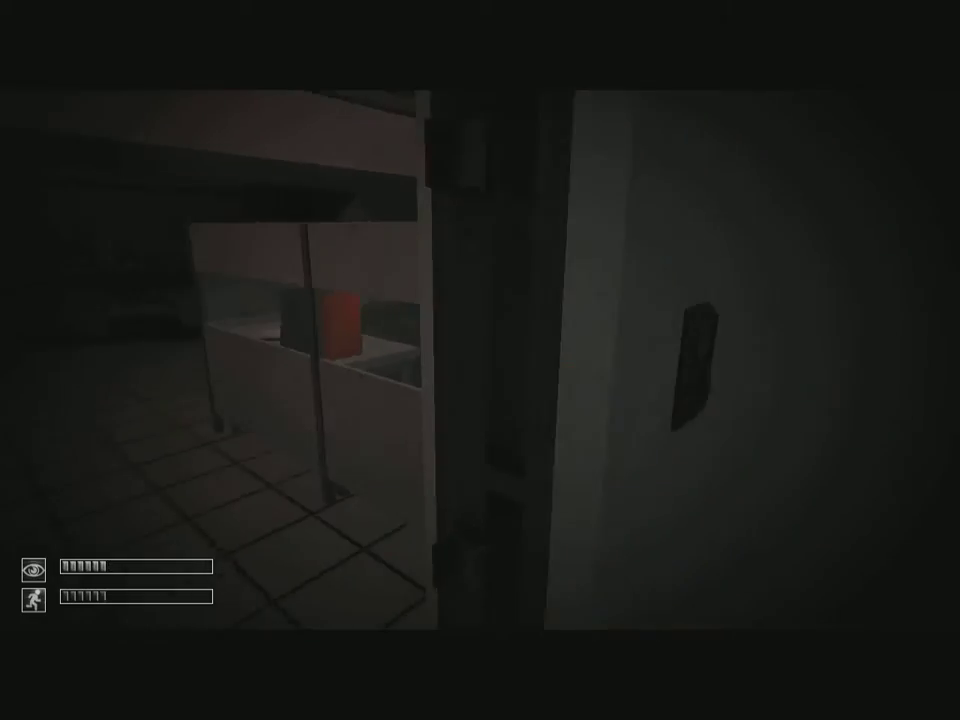
{"action": "mouse_move", "coordinate": [480, 360]}
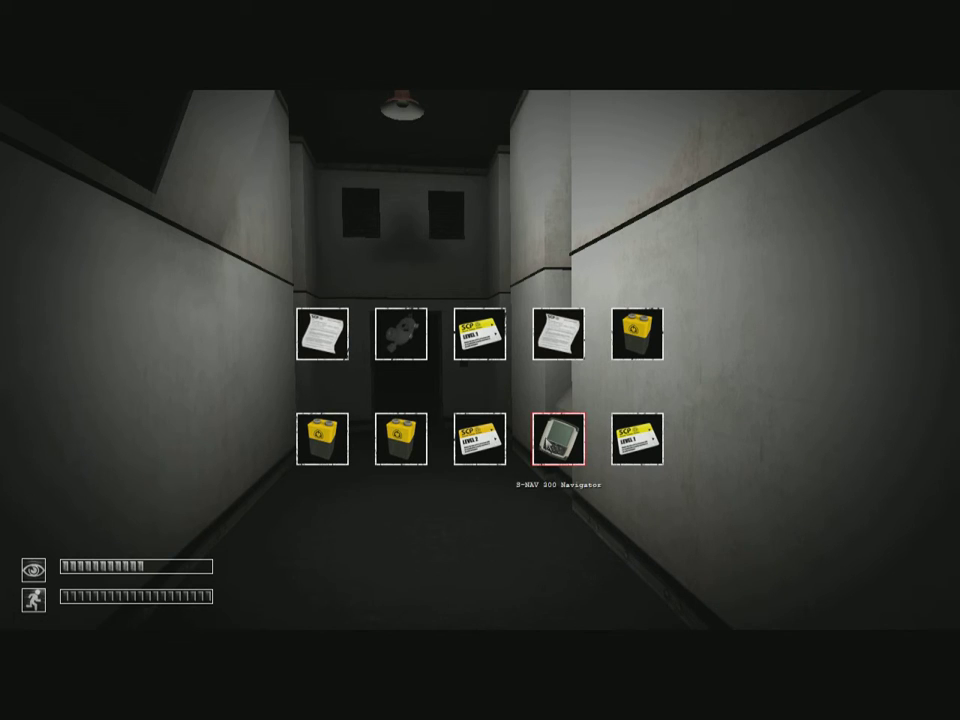
- Use the S-NAV 300 Navigator while moving along the dim corridor
{"action": "left_click", "coordinate": [558, 438]}
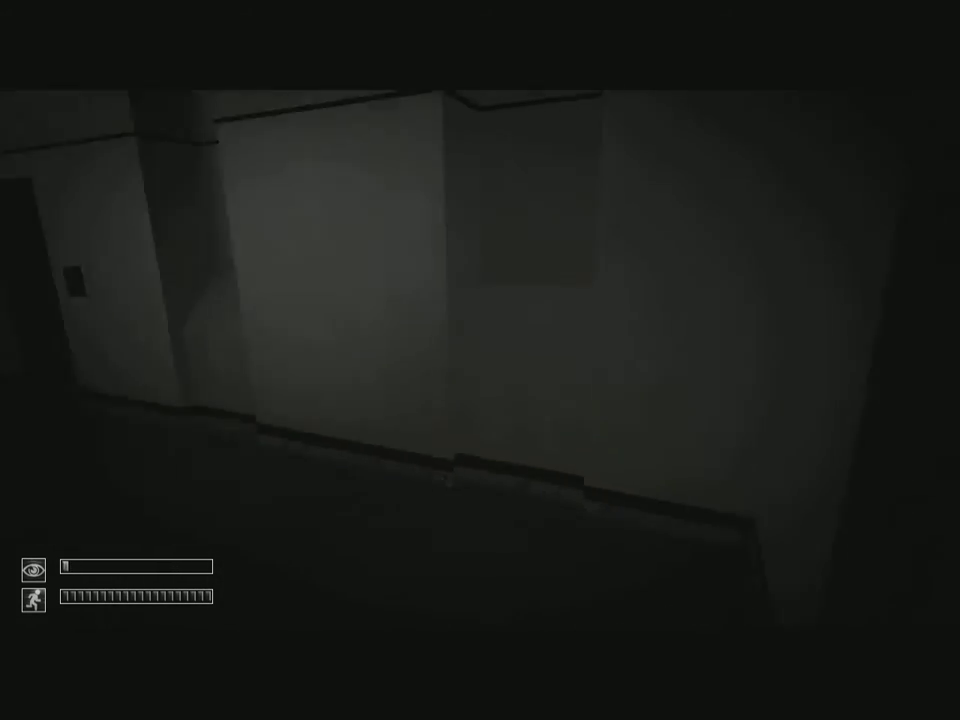
{"action": "mouse_move", "coordinate": [480, 360]}
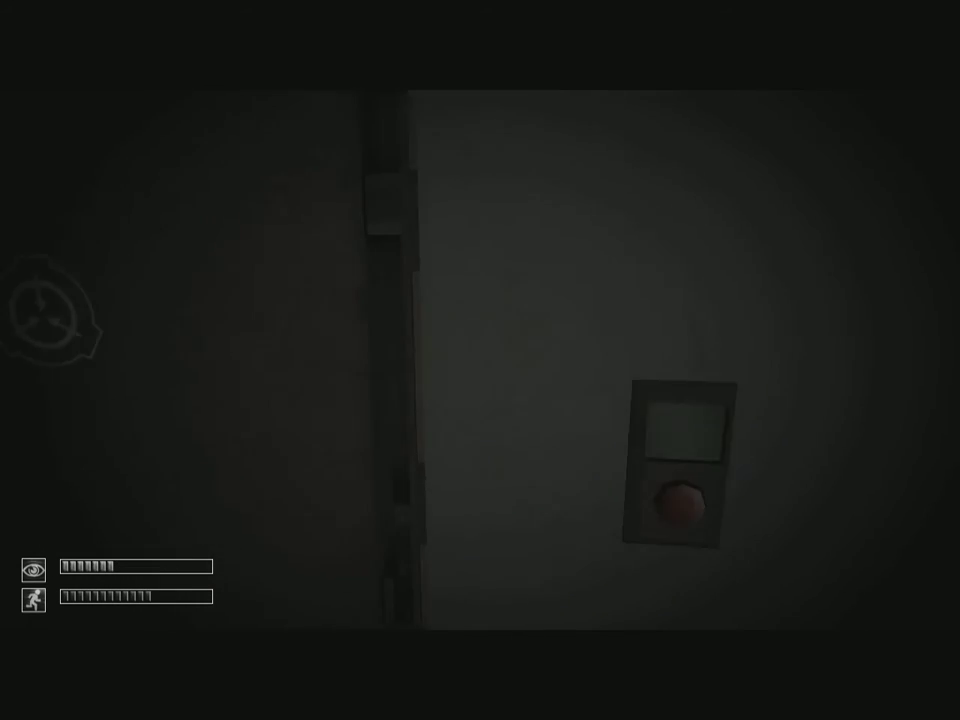
- Open the door via the red button on its wall keypad panel
{"action": "left_click", "coordinate": [678, 512]}
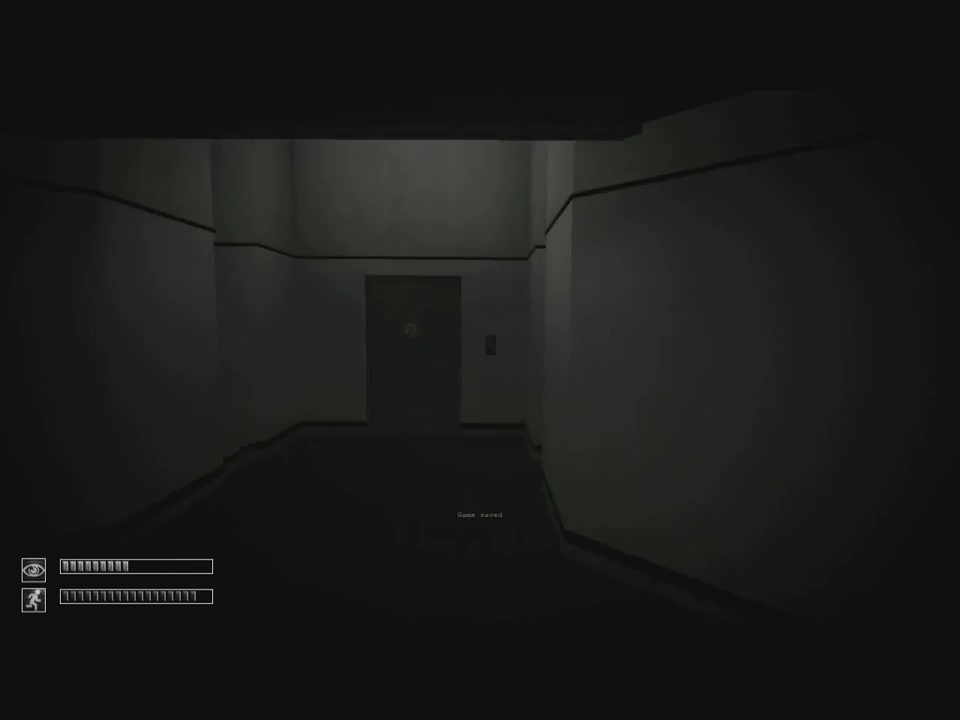
- Walk the corridor into the INTAKE office and approach the desk with the paper
{"action": "key", "text": "w"}
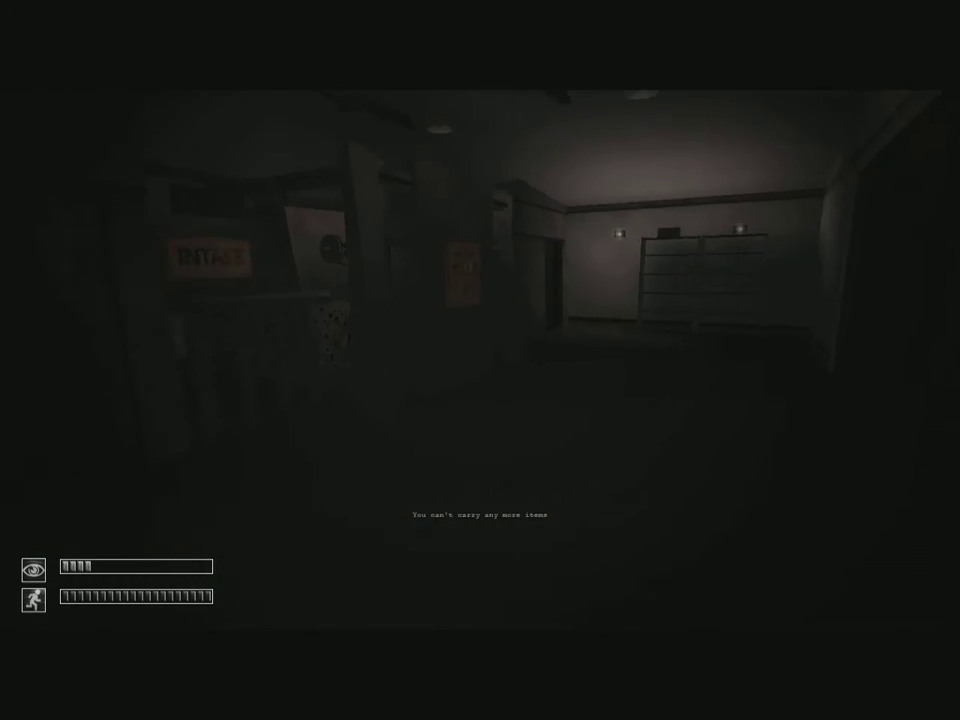
{"action": "key", "text": "tab"}
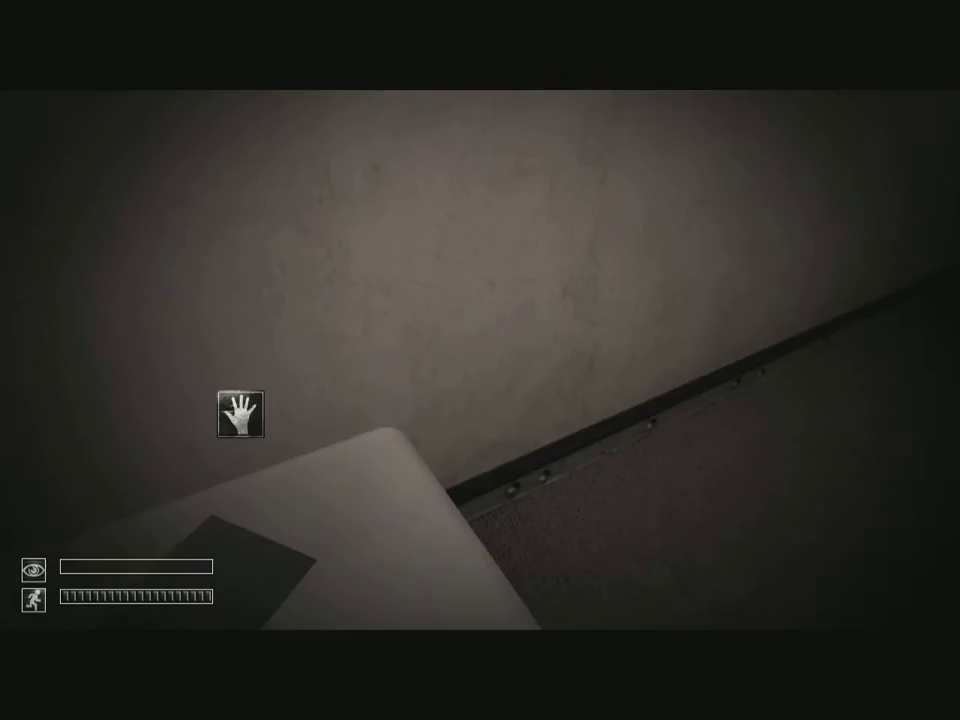
- Pick up the paper on the desk before turning toward the INTAKE sign
{"action": "key", "text": "tab"}
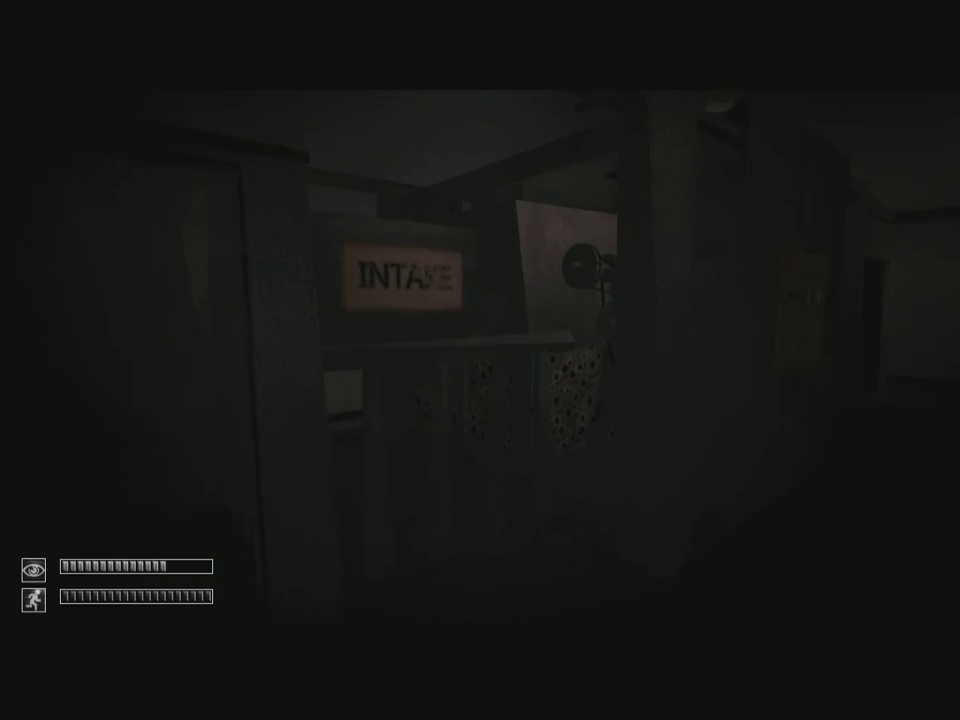
{"action": "key", "text": "tab"}
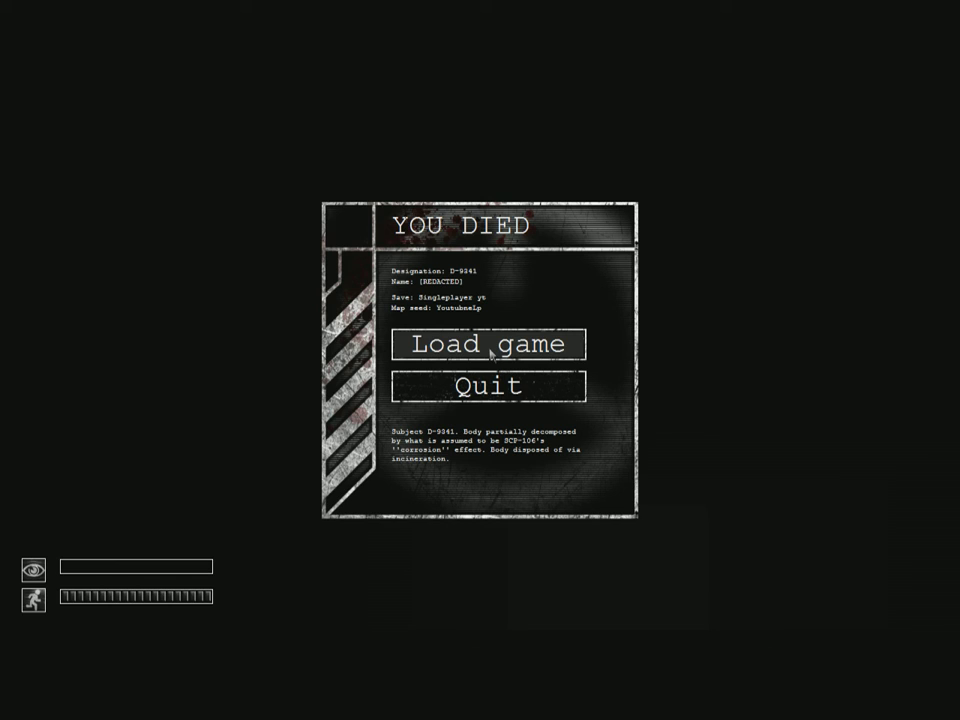
{"action": "mouse_move", "coordinate": [588, 352]}
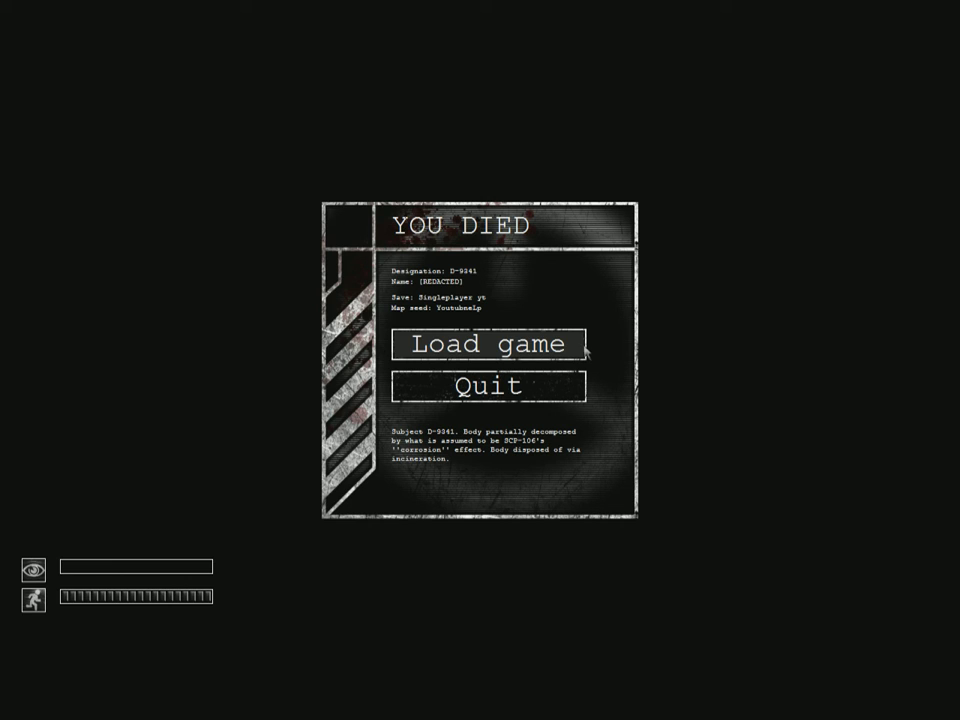
{"action": "mouse_move", "coordinate": [558, 352]}
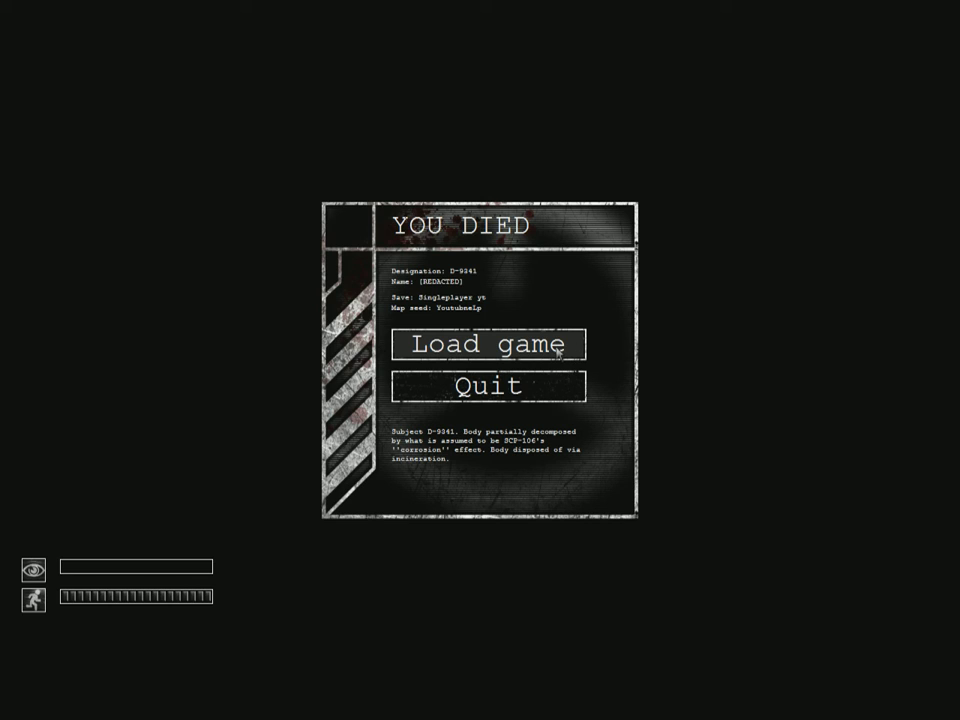
{"action": "mouse_move", "coordinate": [490, 386]}
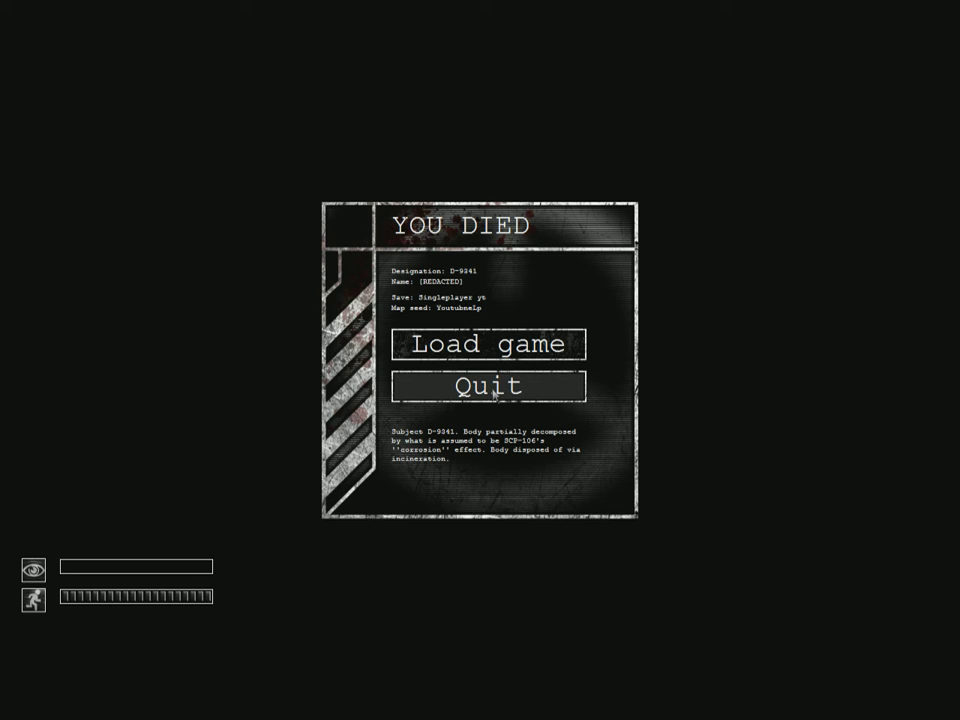